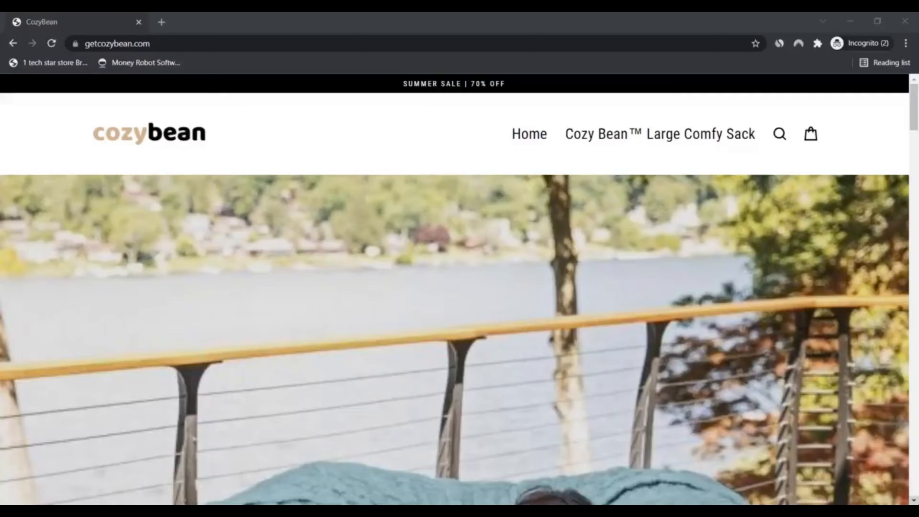
mouse_move(838, 300)
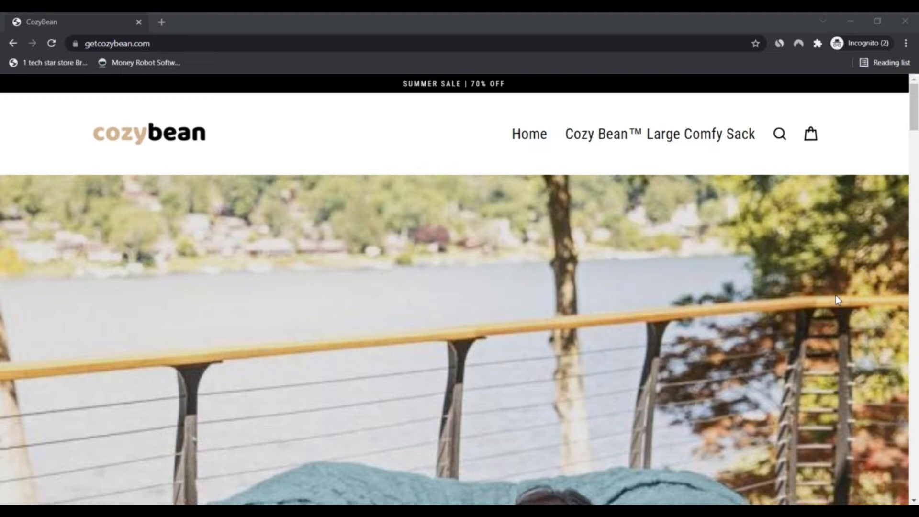
- Scroll past the hero banner to the Cozy Bean Large Comfy Sack listing at $49.00
scroll("down", 3)
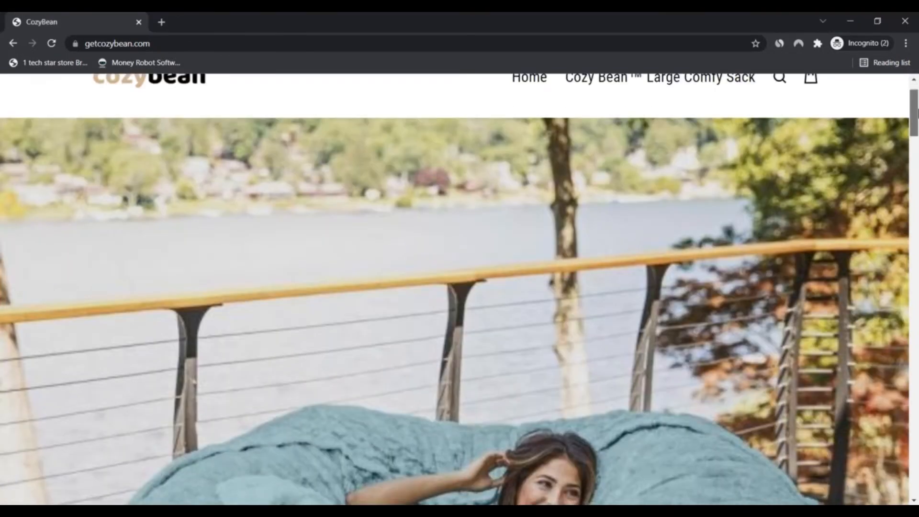
scroll("down", 3)
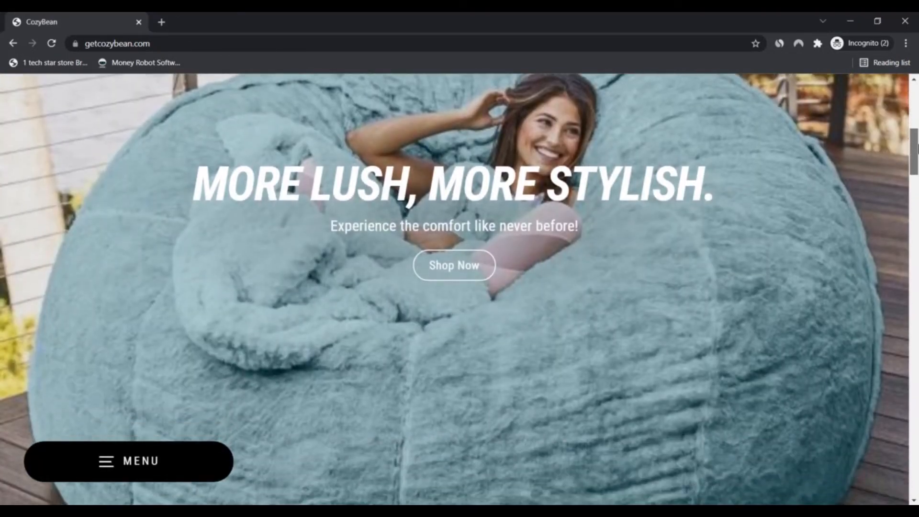
scroll("down", 3)
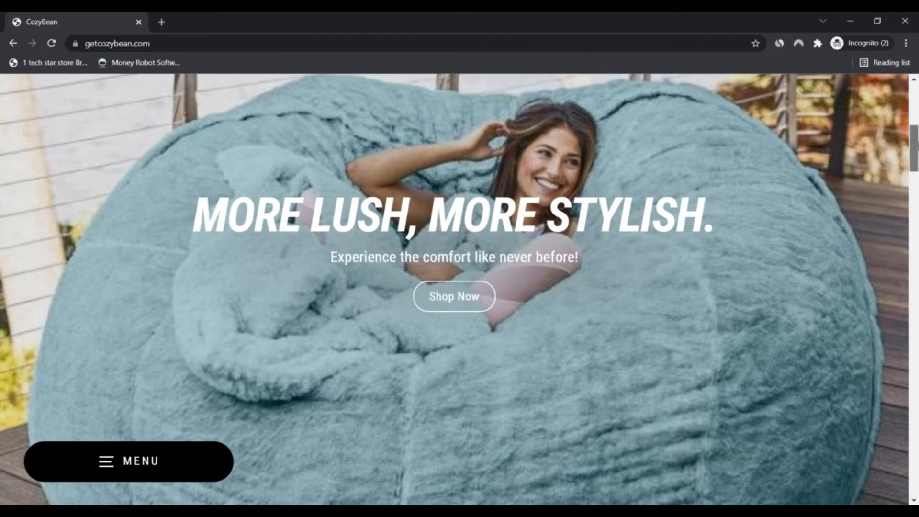
scroll("down", 3)
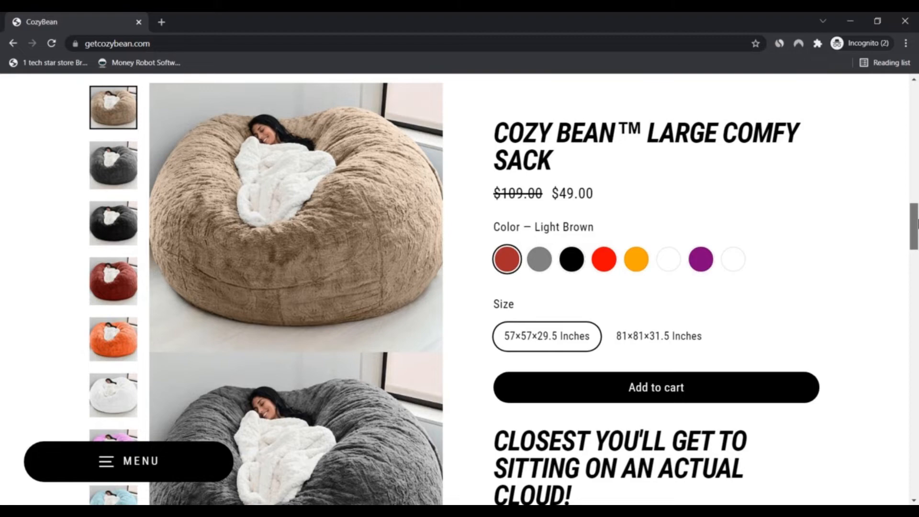
- View the sack's grey, black, red, orange and white colour photos in the gallery
scroll("up", 3)
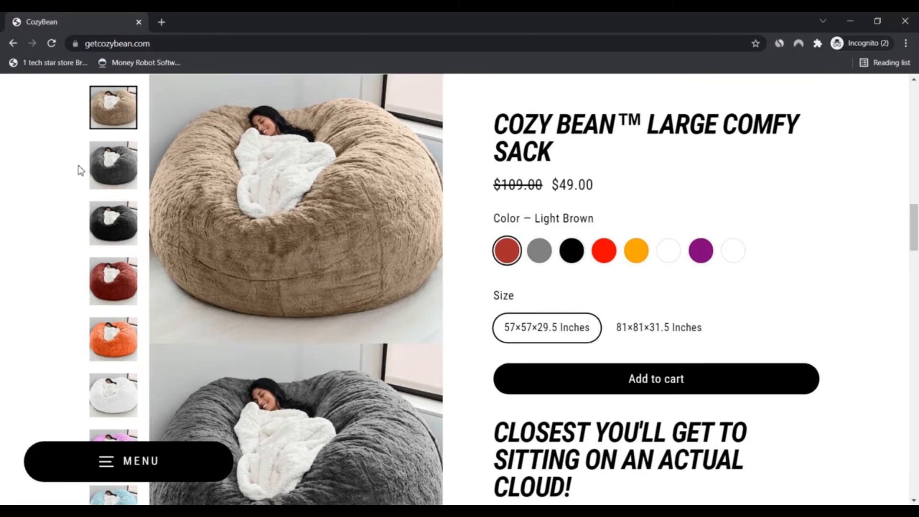
left_click(113, 165)
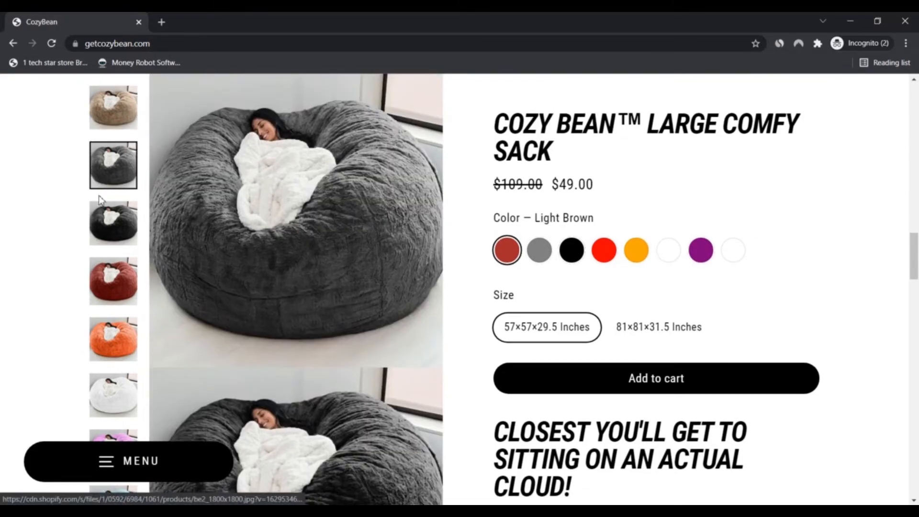
left_click(113, 222)
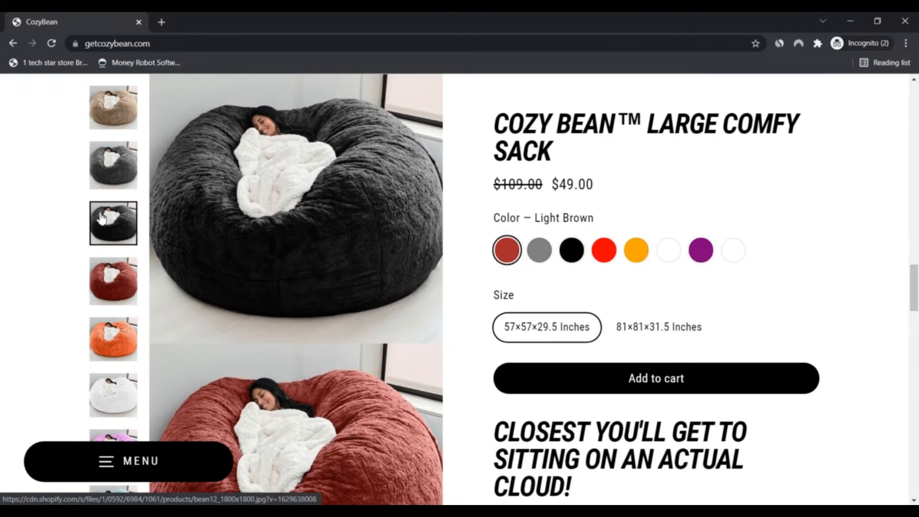
left_click(113, 280)
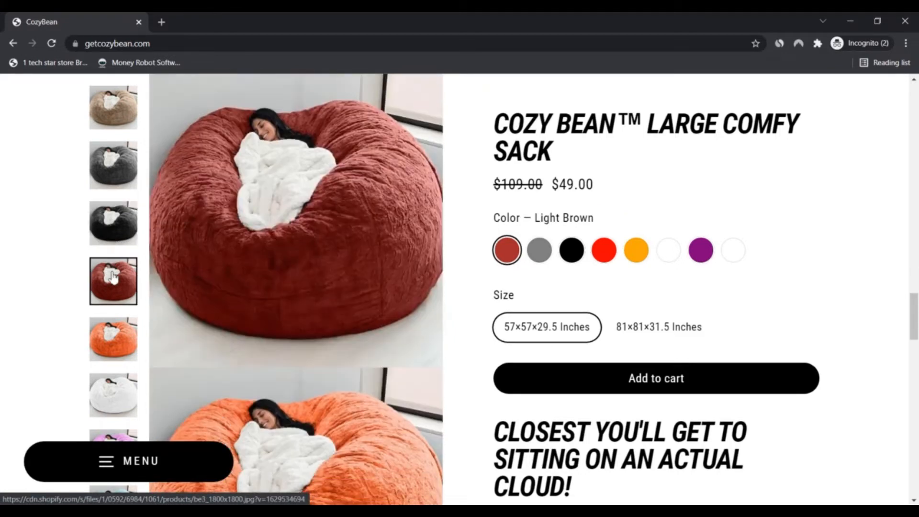
left_click(113, 338)
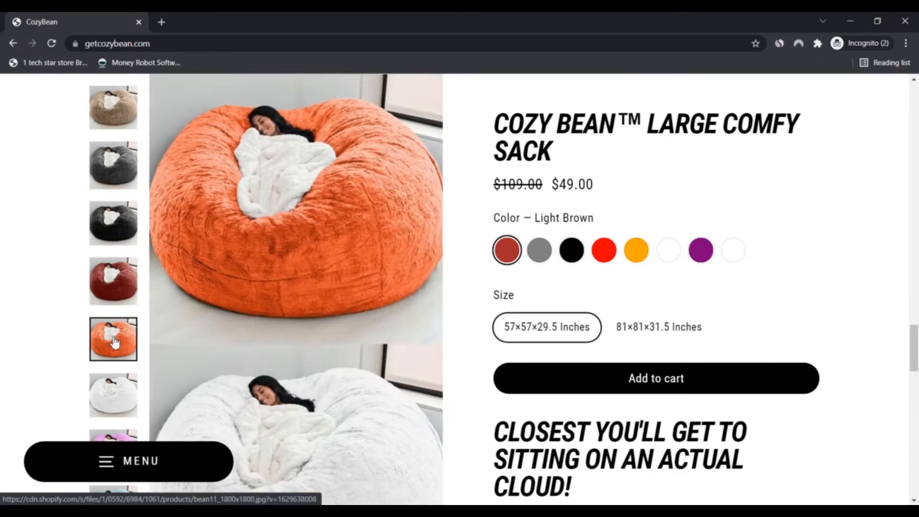
left_click(113, 395)
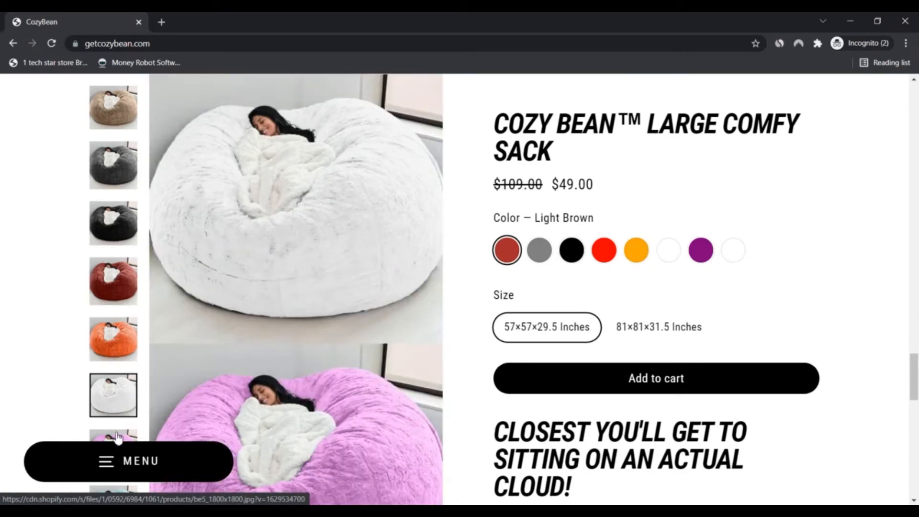
- Scroll through the remaining gallery photos and the product description, then back up
scroll("down", 3)
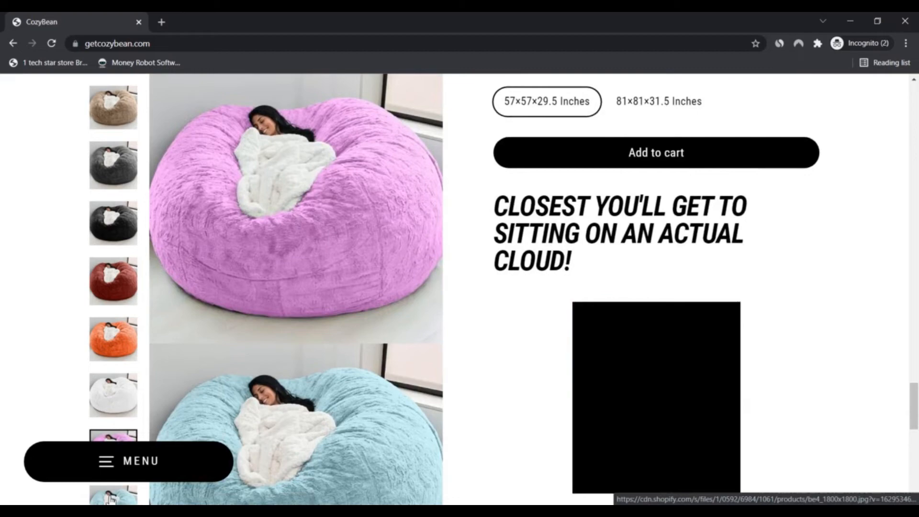
scroll("down", 3)
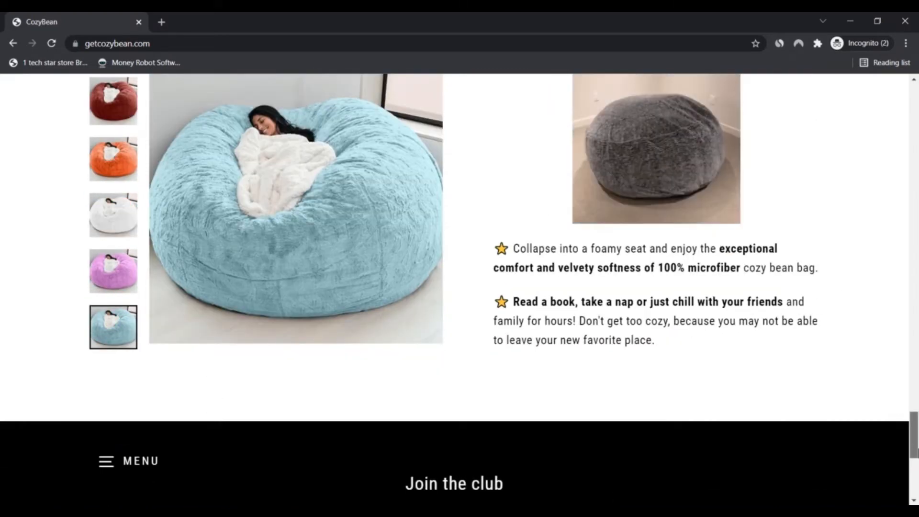
scroll("up", 3)
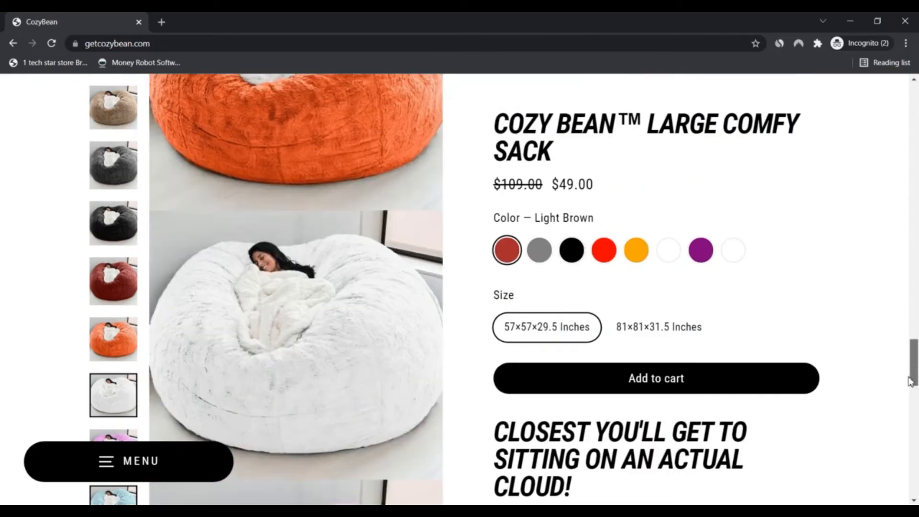
- Return to the black sack photo, then scroll the gallery to land on the grey one
left_click(113, 281)
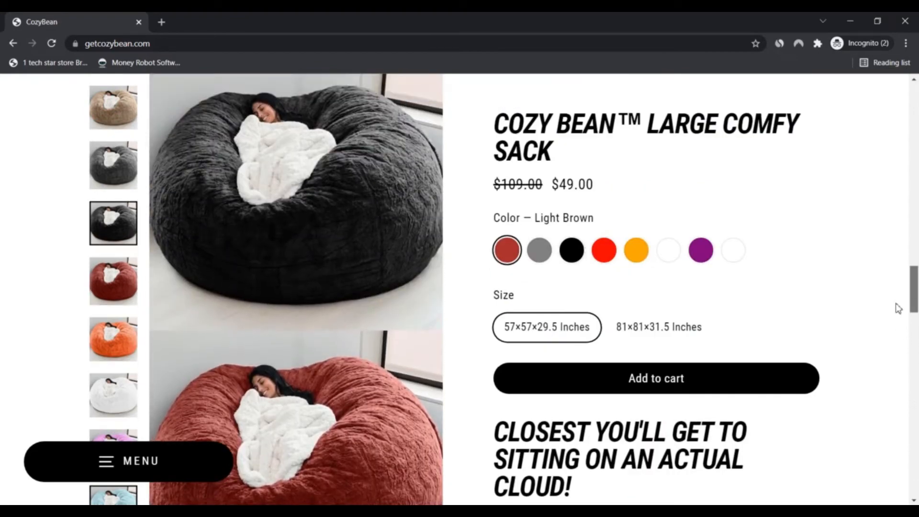
scroll("down", 3)
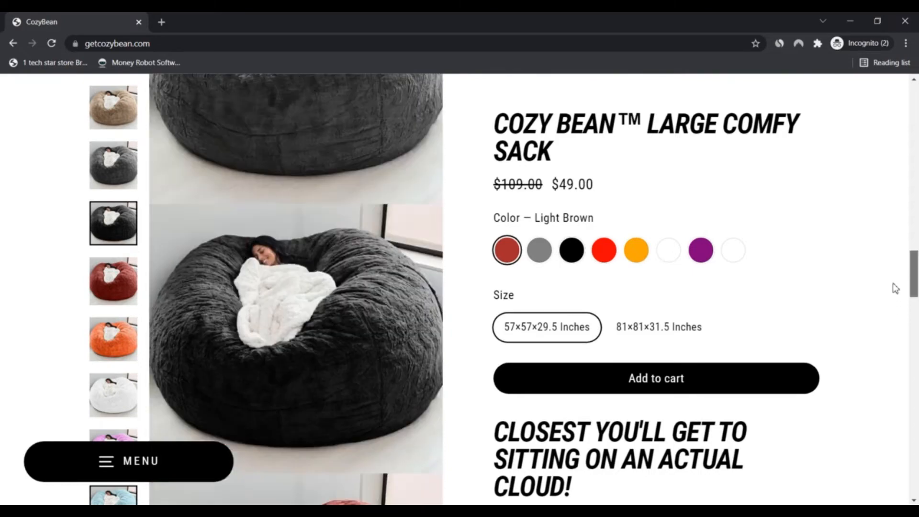
scroll("up", 3)
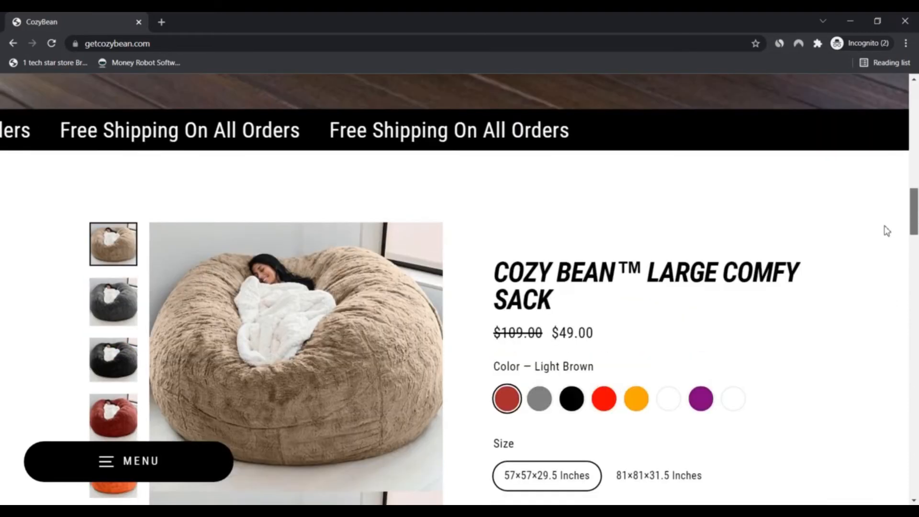
scroll("down", 3)
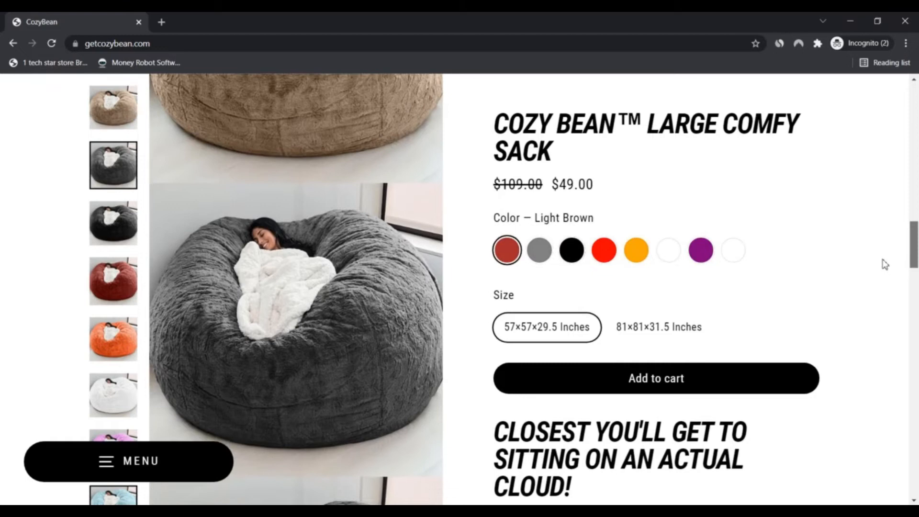